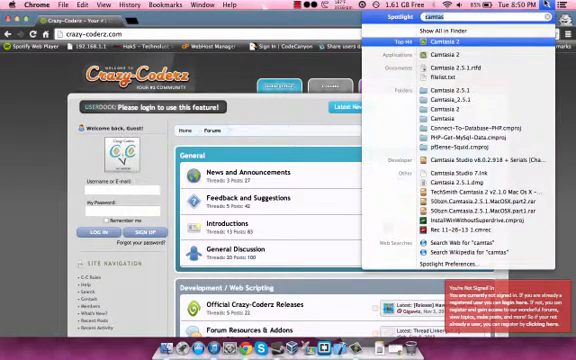
# Launch Terminal from a Spotlight search for "term"
pyautogui.write('term')
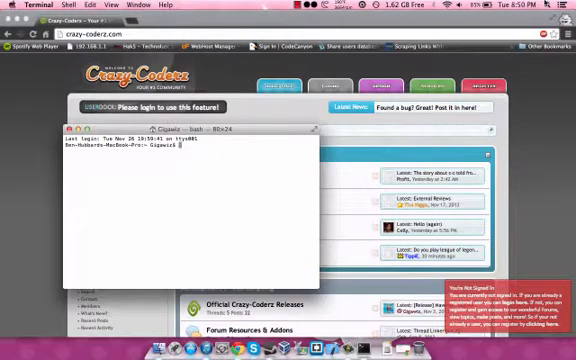
# SSH into the server as root, move into conf.d and remove the old config file
pyautogui.write('ssh root@192.168.1.100')
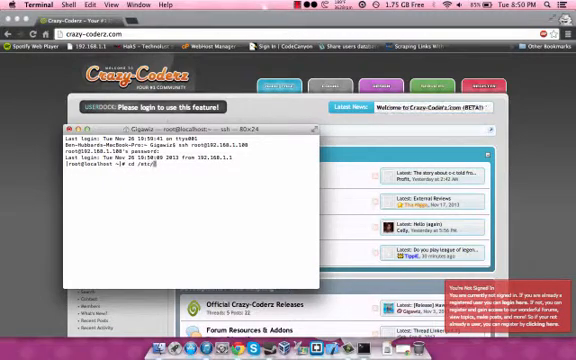
pyautogui.write('ls')
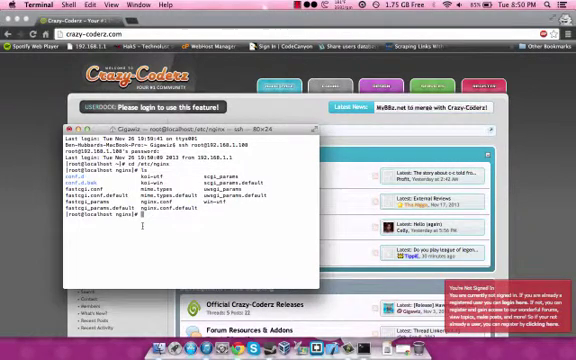
pyautogui.write('cd conf.d')
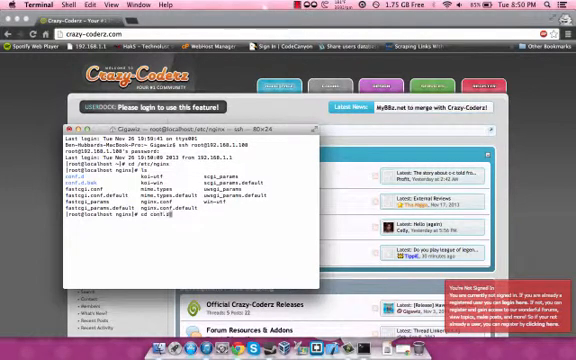
pyautogui.press('Return')
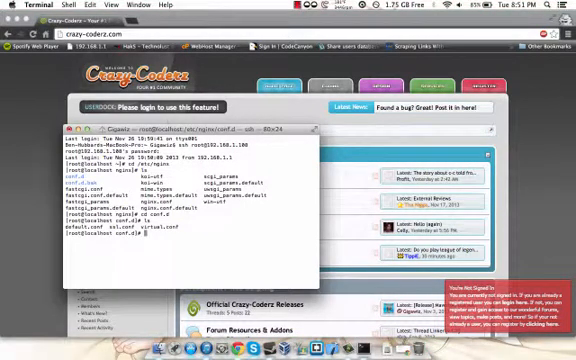
pyautogui.write('rm -r')
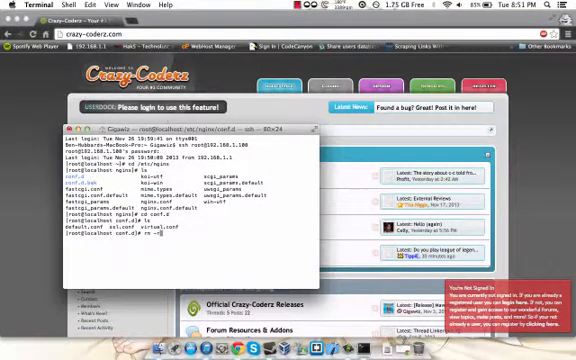
pyautogui.press('Return')
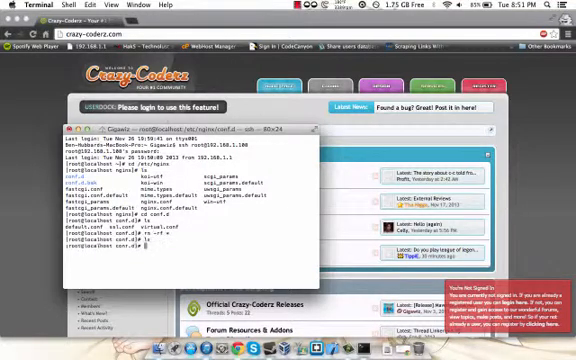
pyautogui.write('nano')
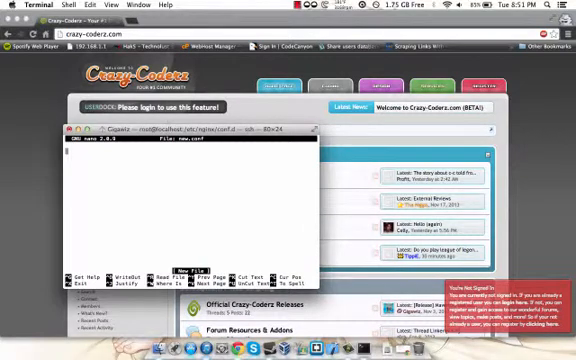
pyautogui.write('server {')
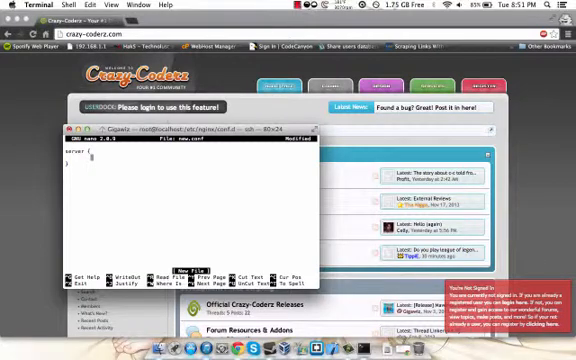
pyautogui.write('server')
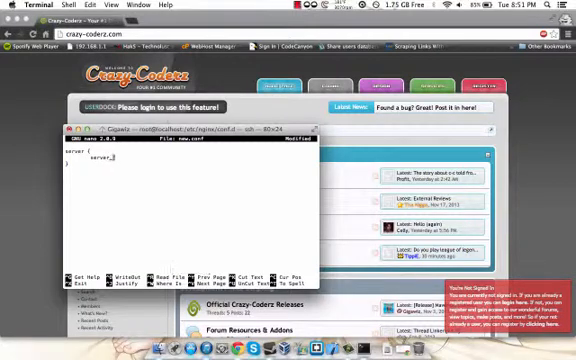
pyautogui.write('_name ~^(')
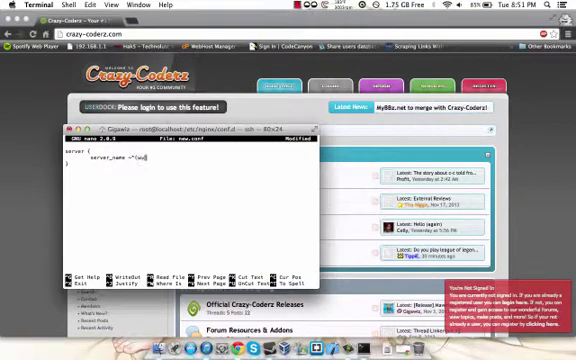
pyautogui.write('www.')
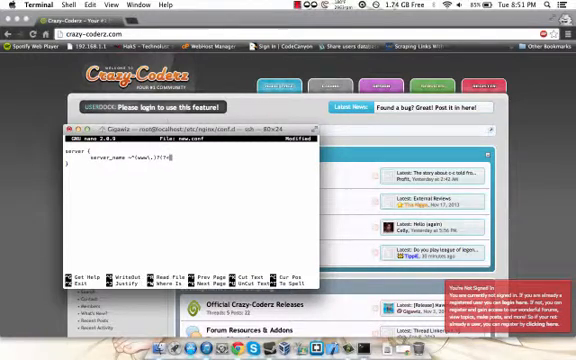
pyautogui.write('odomain>.+)$;')
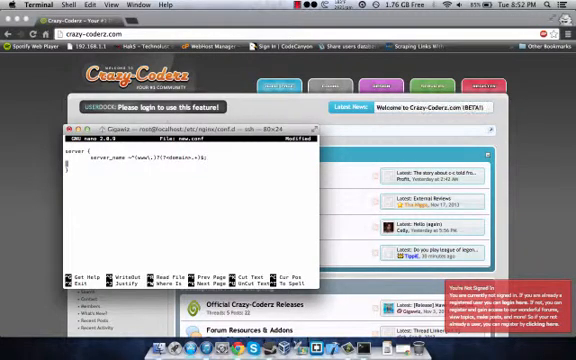
# Add a location / block with resolver 8.8.8.8, $target set from $domain, and proxy_pass $target
pyautogui.write('locatin')
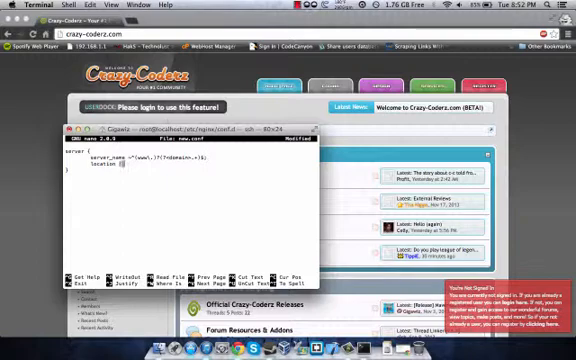
pyautogui.write('{')
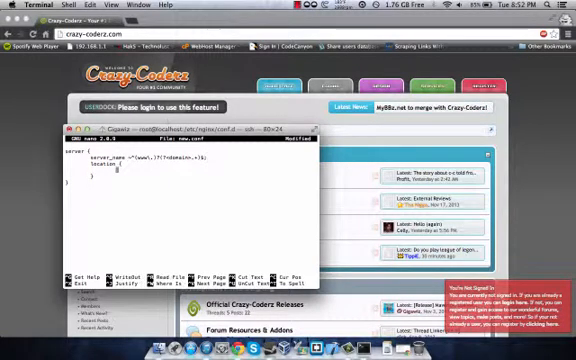
pyautogui.write('resolver 8.8.8.8;')
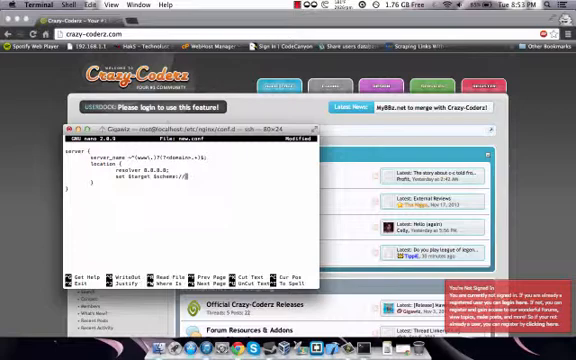
pyautogui.write('$domain;')
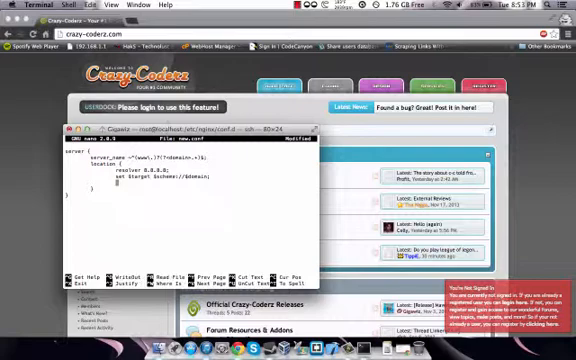
pyautogui.write('proxy_pass')
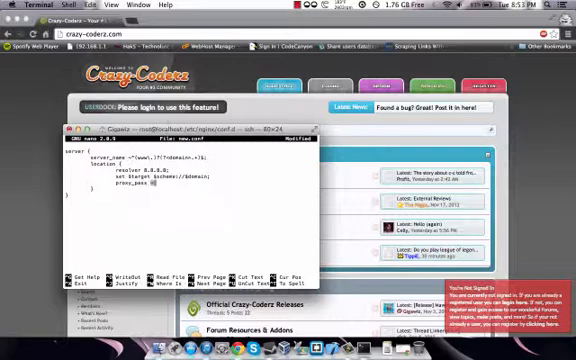
pyautogui.write('$target;')
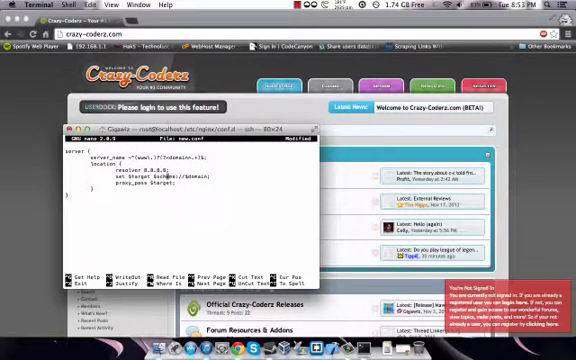
# Save new.conf, exit nano and run service nginx restart
pyautogui.press('ctrl+x')
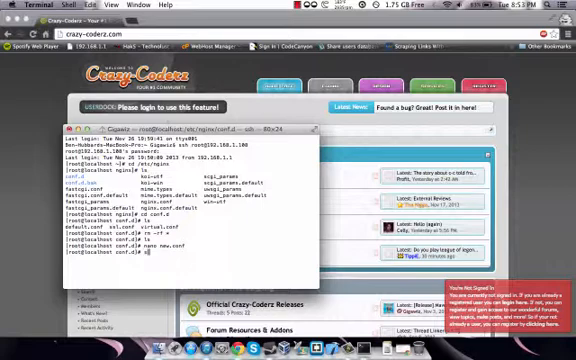
pyautogui.write('service nginx restart')
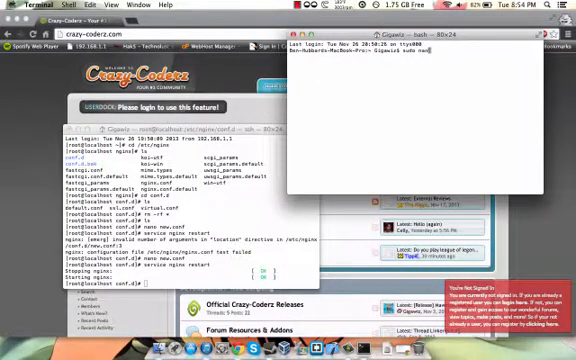
# Edit /etc/hosts with sudo nano, mapping the test domain to the server's 192.168.1.x address, and save
pyautogui.write('/etc/n')
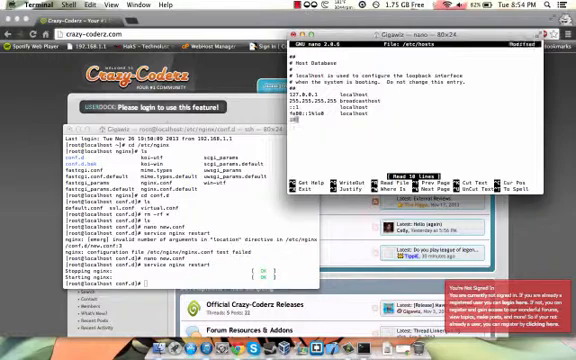
pyautogui.write('192.168.1.100 elite.se')
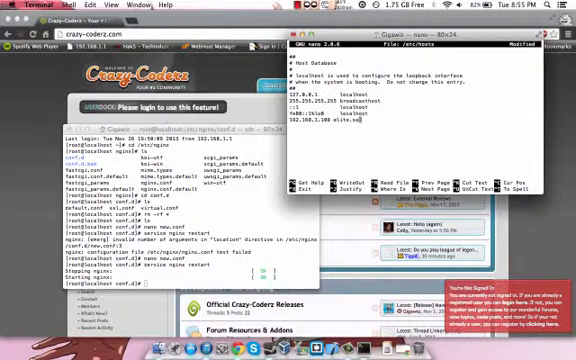
pyautogui.press('Backspace')
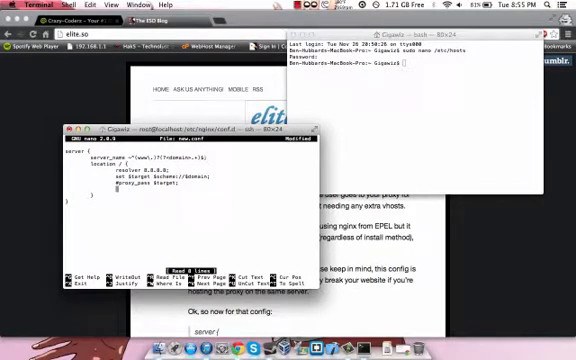
# Replace proxy_pass with a return 302 redirect in the location block and save
pyautogui.write('redi')
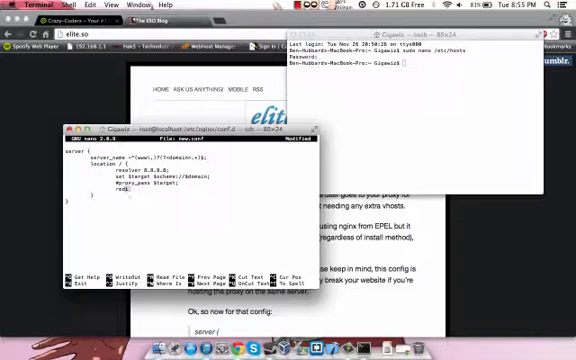
pyautogui.write('return')
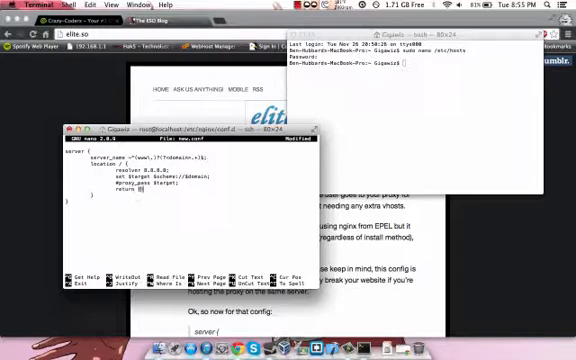
pyautogui.write('302 $target;')
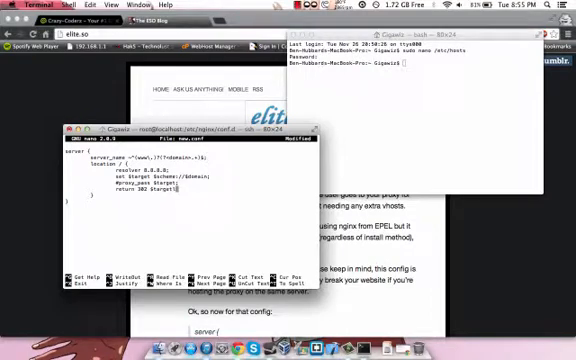
pyautogui.press('ctrl+x')
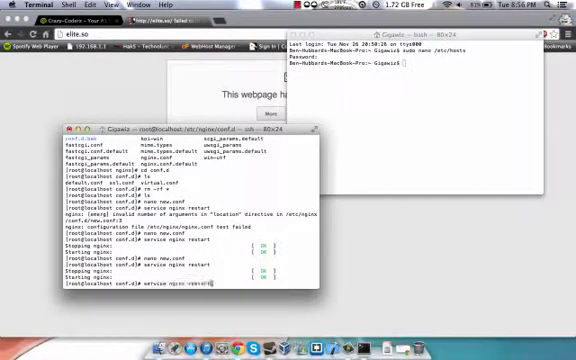
# Set the return 302 target to google.com in new.conf, save, and reload the test domain in Chrome
pyautogui.write('nano new.conf')
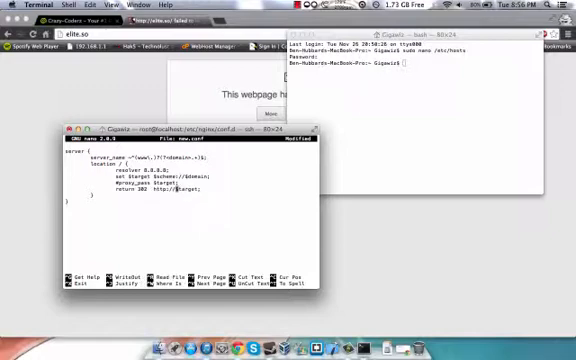
pyautogui.write('google.c')
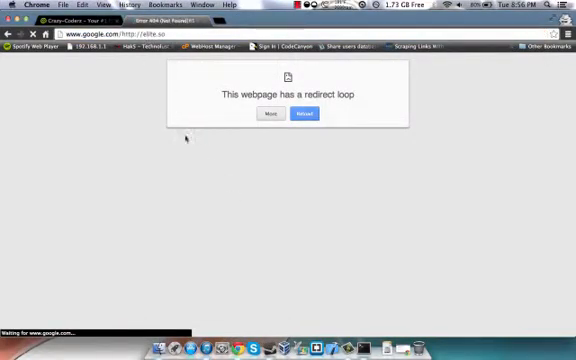
pyautogui.click(304, 112)
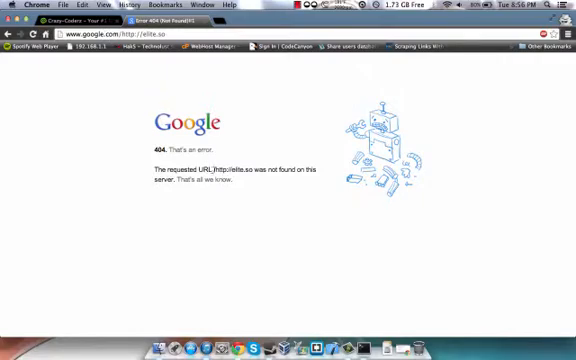